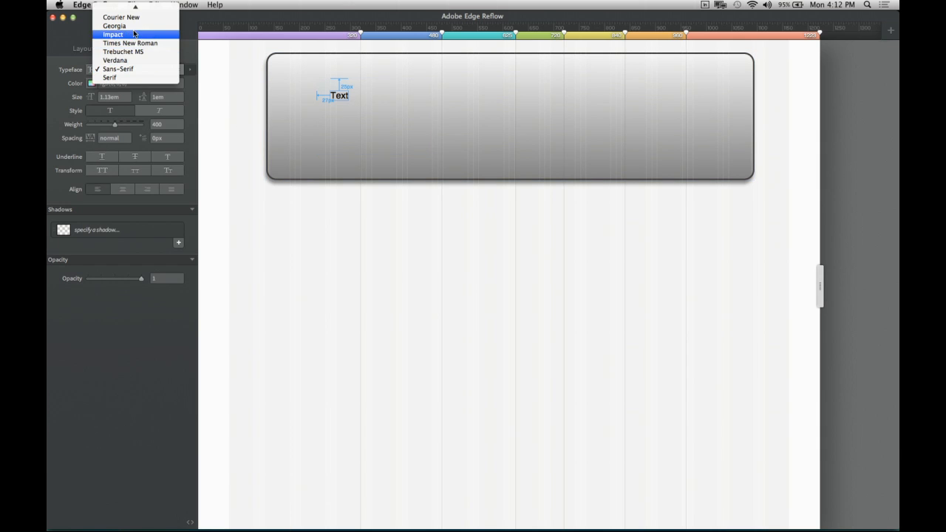
{"action": "mouse_move", "coordinate": [55, 84]}
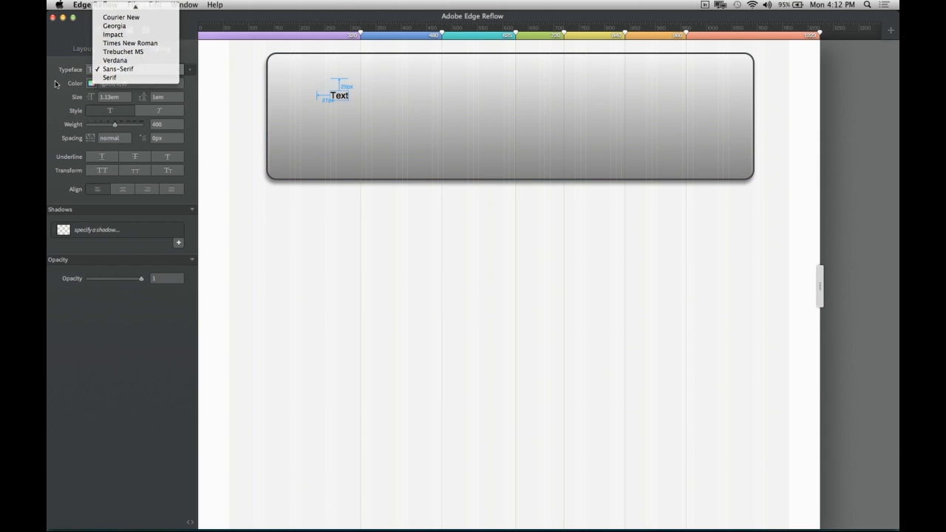
- Add Source Sans Pro from the Edge Web Fonts browser to the typeface list
{"action": "left_click", "coordinate": [91, 69]}
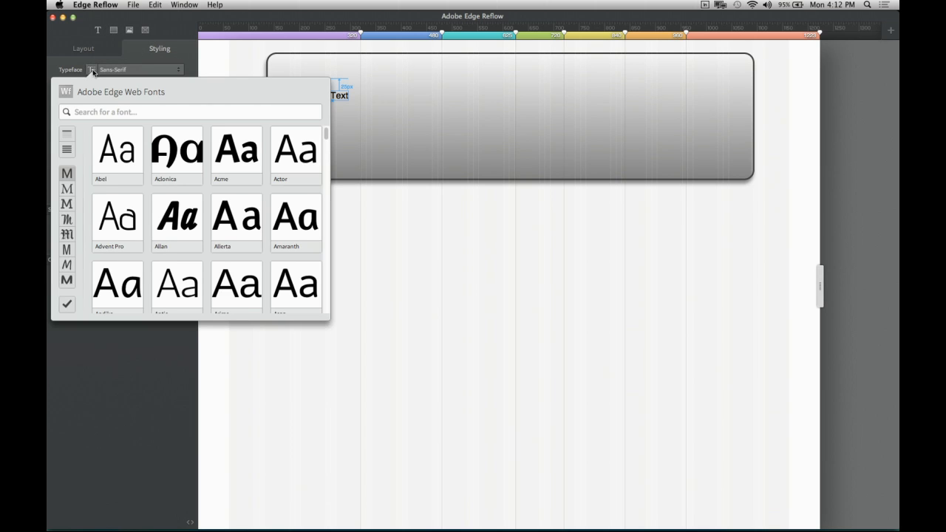
{"action": "mouse_move", "coordinate": [248, 213]}
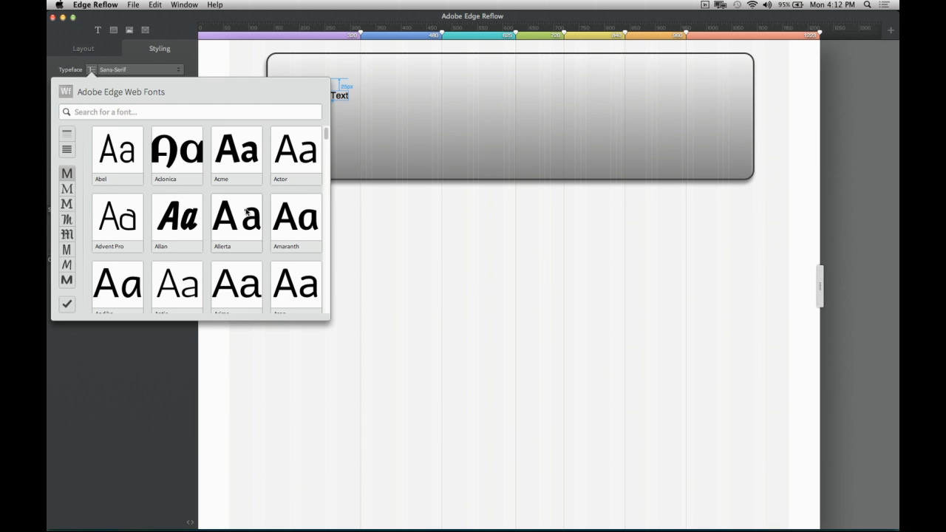
{"action": "scroll", "scroll_direction": "down", "scroll_amount": 3}
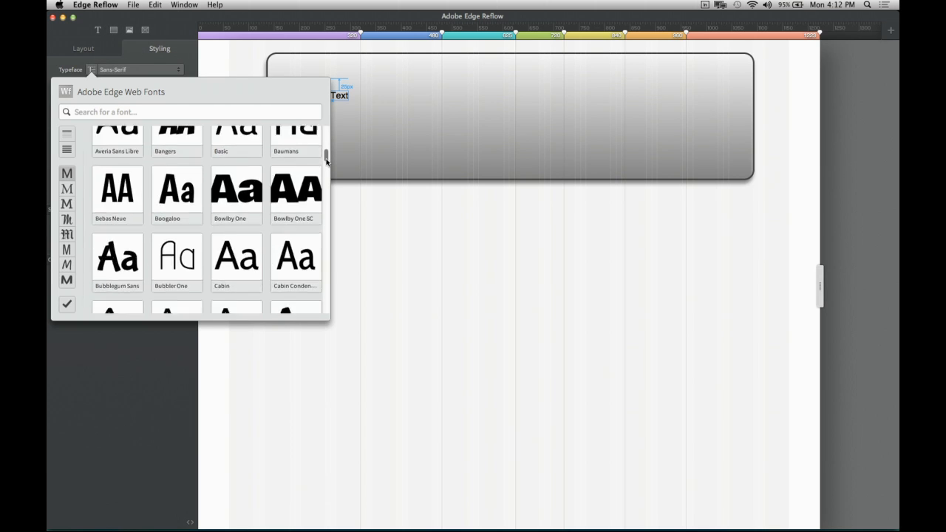
{"action": "scroll", "scroll_direction": "down", "scroll_amount": 3}
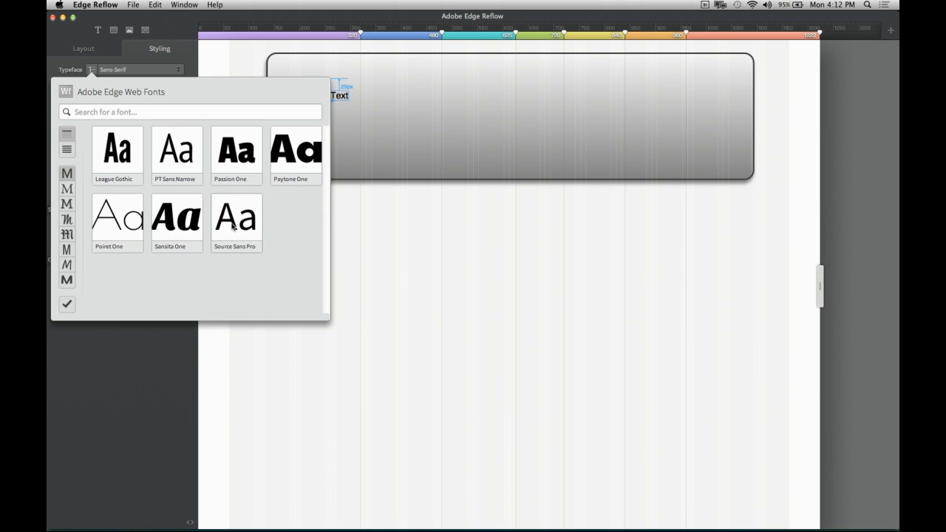
{"action": "left_click", "coordinate": [236, 217]}
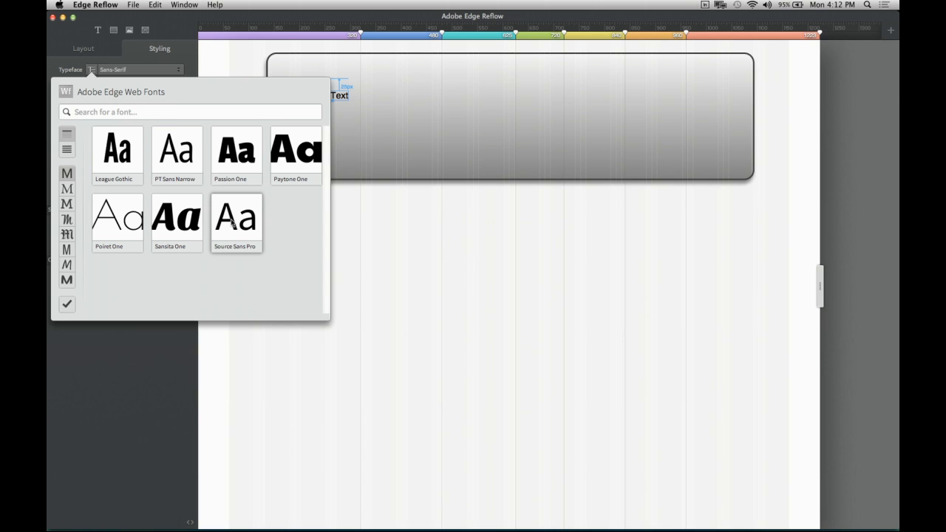
{"action": "left_click", "coordinate": [235, 217]}
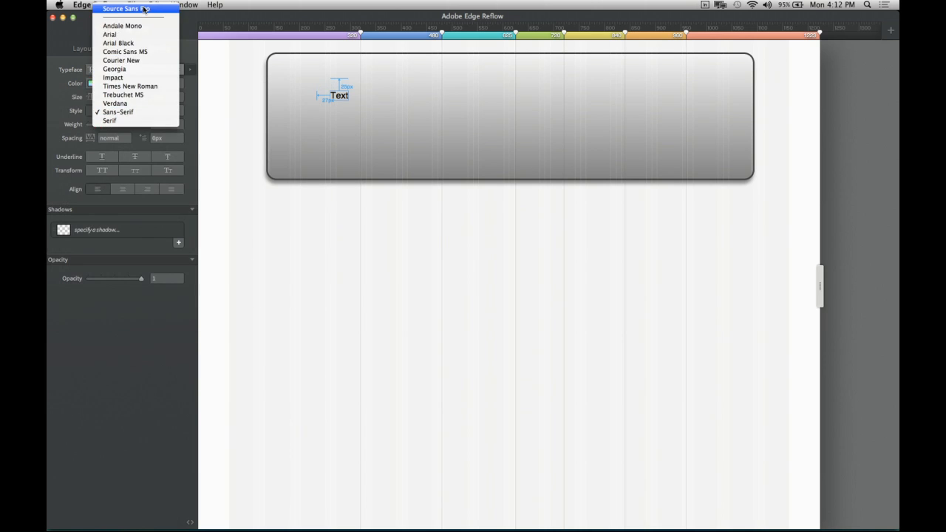
- Apply Source Sans Pro at size 2em and change the text to 'Headline'
{"action": "left_click", "coordinate": [126, 8]}
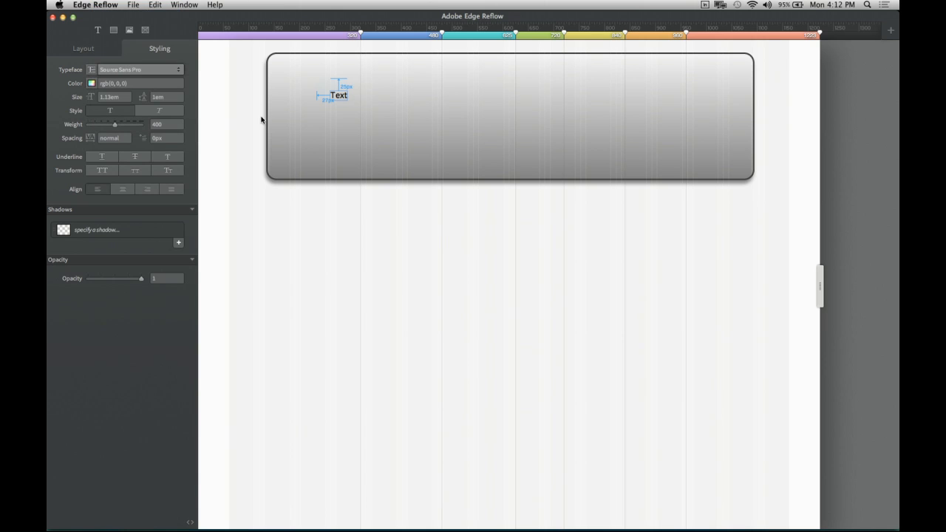
{"action": "double_click", "coordinate": [110, 96]}
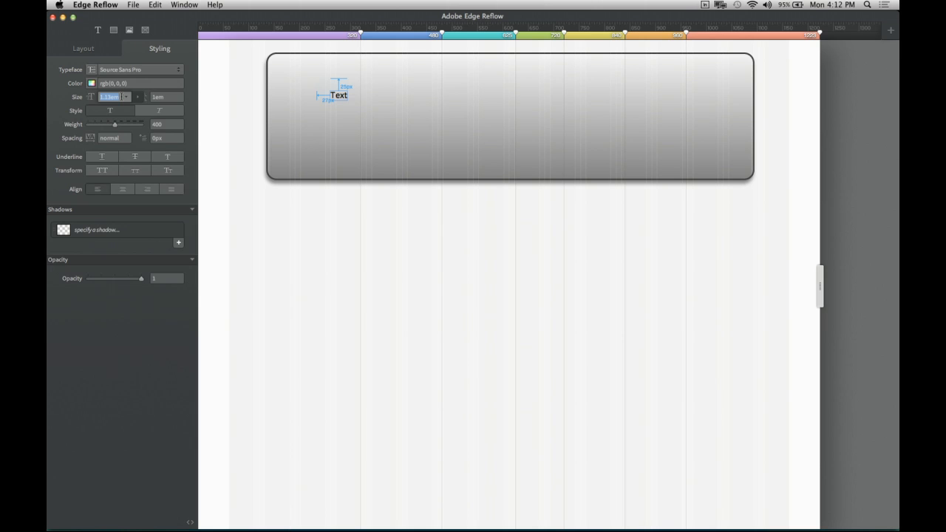
{"action": "type", "text": "2em"}
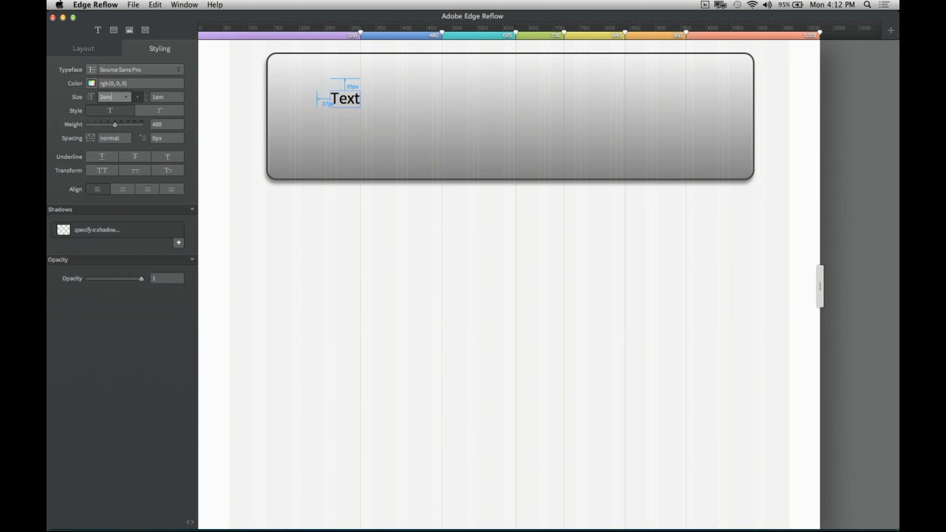
{"action": "left_click", "coordinate": [345, 99]}
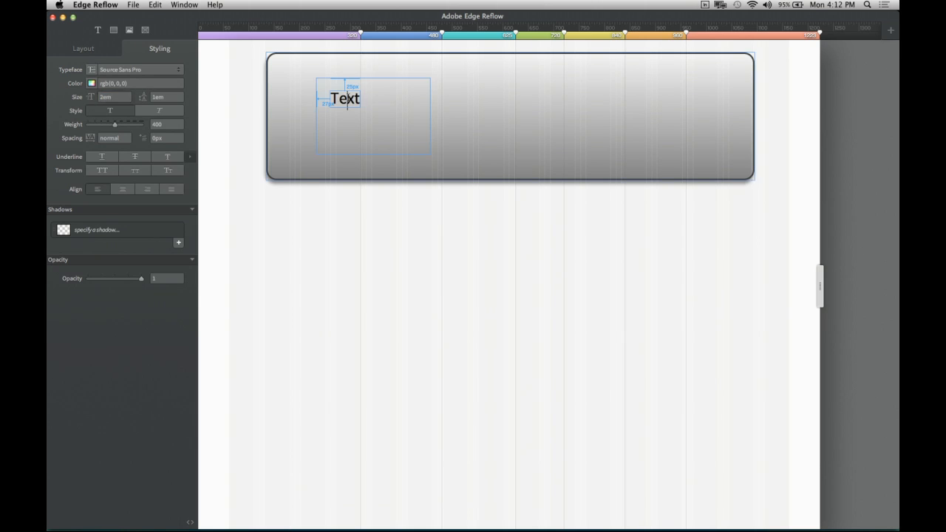
{"action": "type", "text": "Headline"}
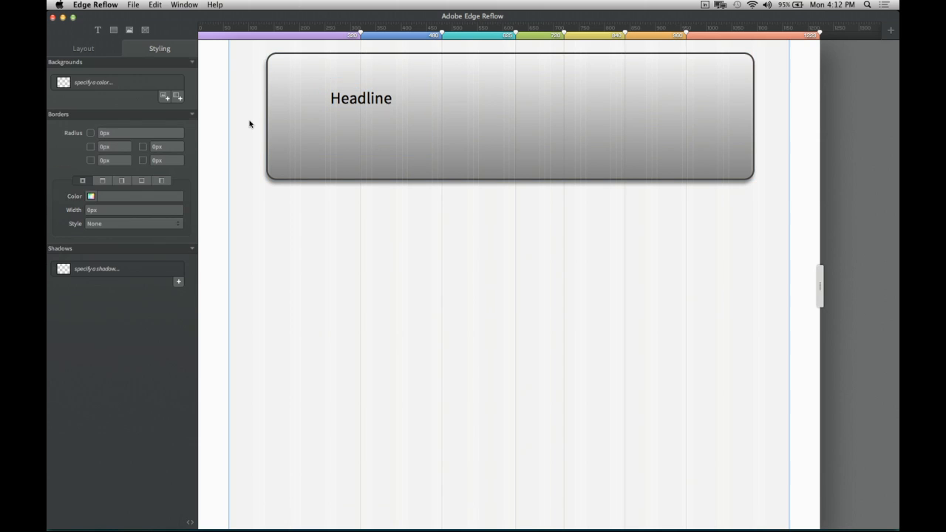
- Set the Headline text's font weight to 900 with the Weight slider
{"action": "left_click", "coordinate": [361, 97]}
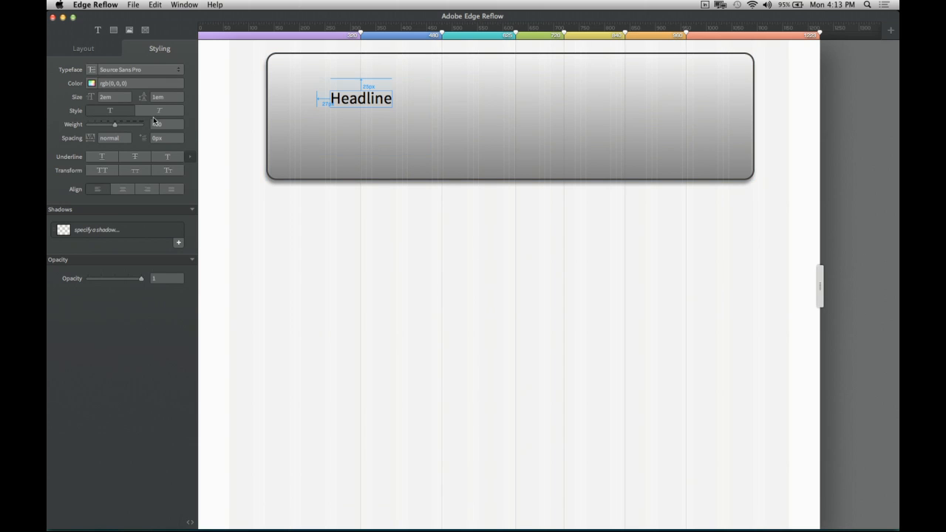
{"action": "mouse_move", "coordinate": [129, 129]}
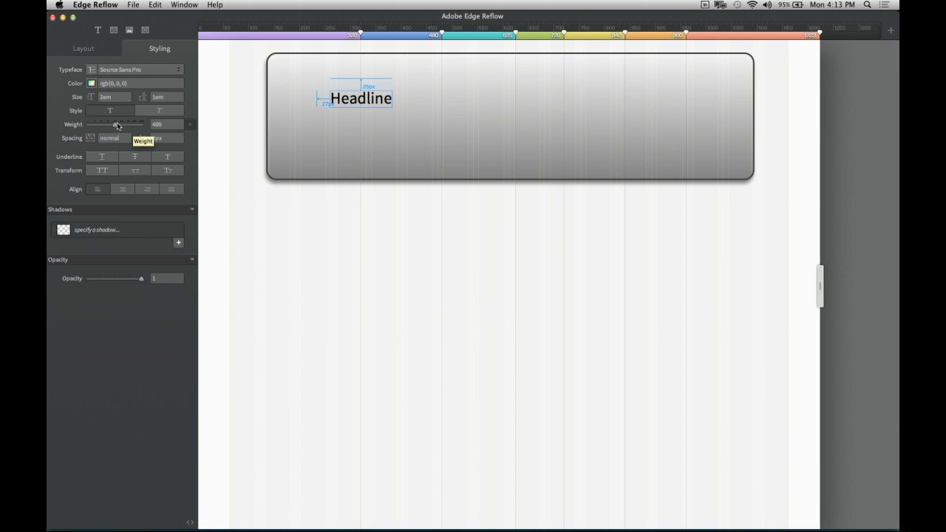
{"action": "mouse_move", "coordinate": [114, 127]}
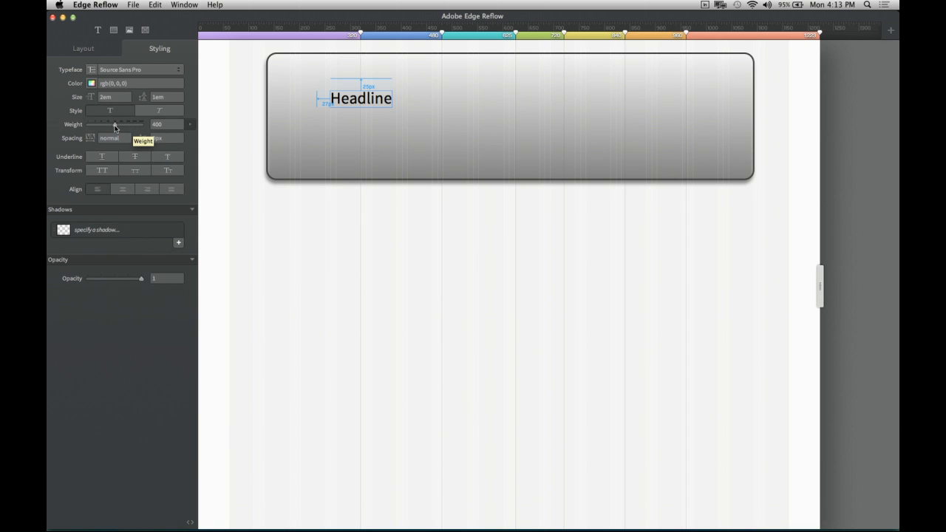
{"action": "left_click_drag", "start_coordinate": [115, 123], "coordinate": [141, 123]}
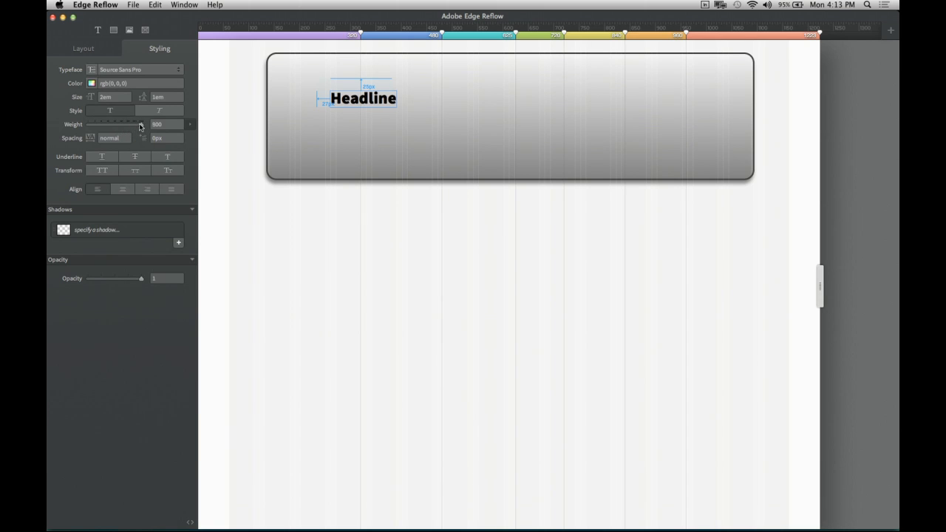
{"action": "left_click_drag", "start_coordinate": [141, 123], "coordinate": [87, 124]}
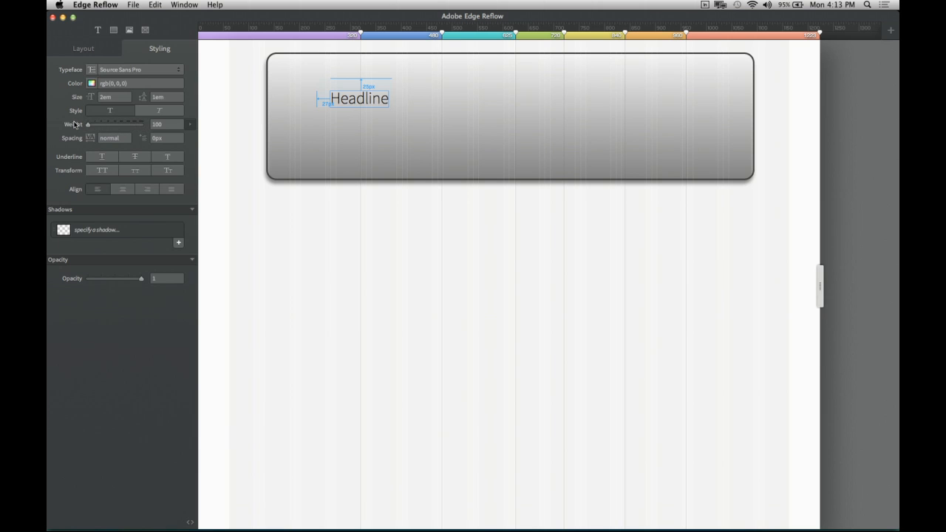
{"action": "left_click_drag", "start_coordinate": [87, 124], "coordinate": [140, 124]}
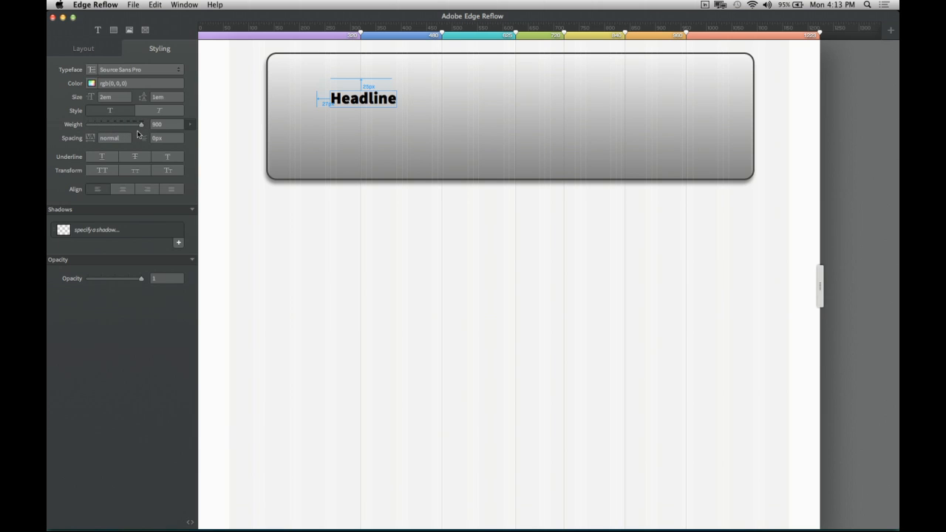